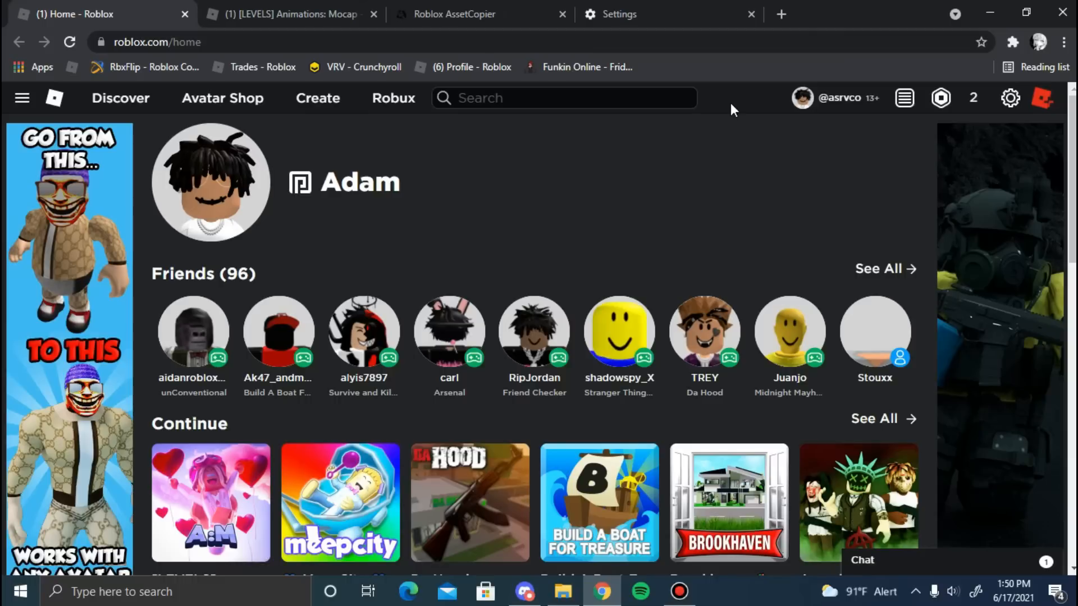
mouse_move(258, 210)
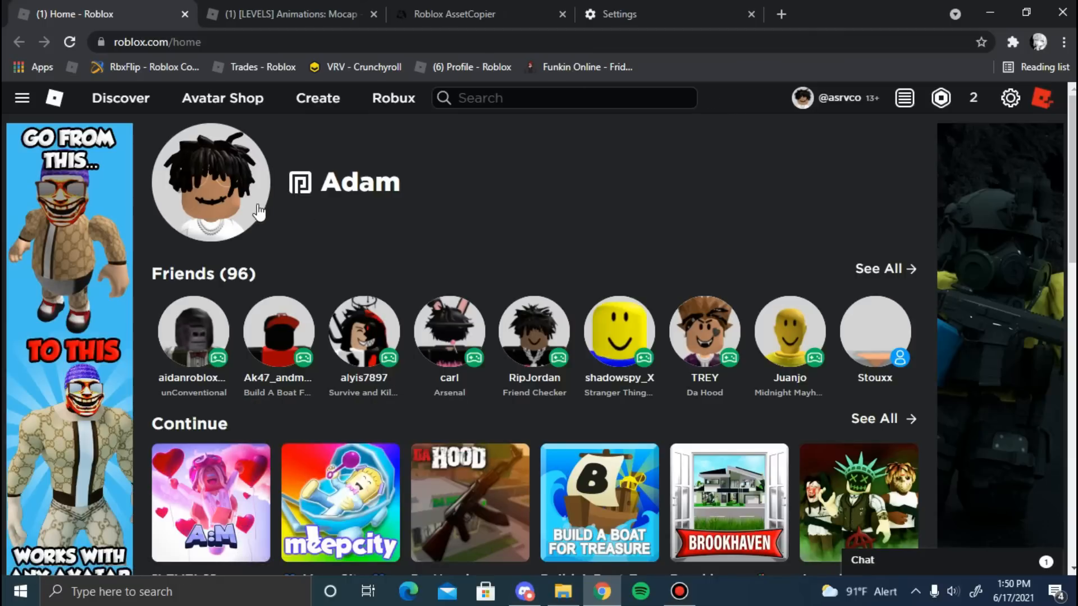
Close the Roblox Home tab and the side navigation, leaving the Animations: Mocap game page.
click(282, 13)
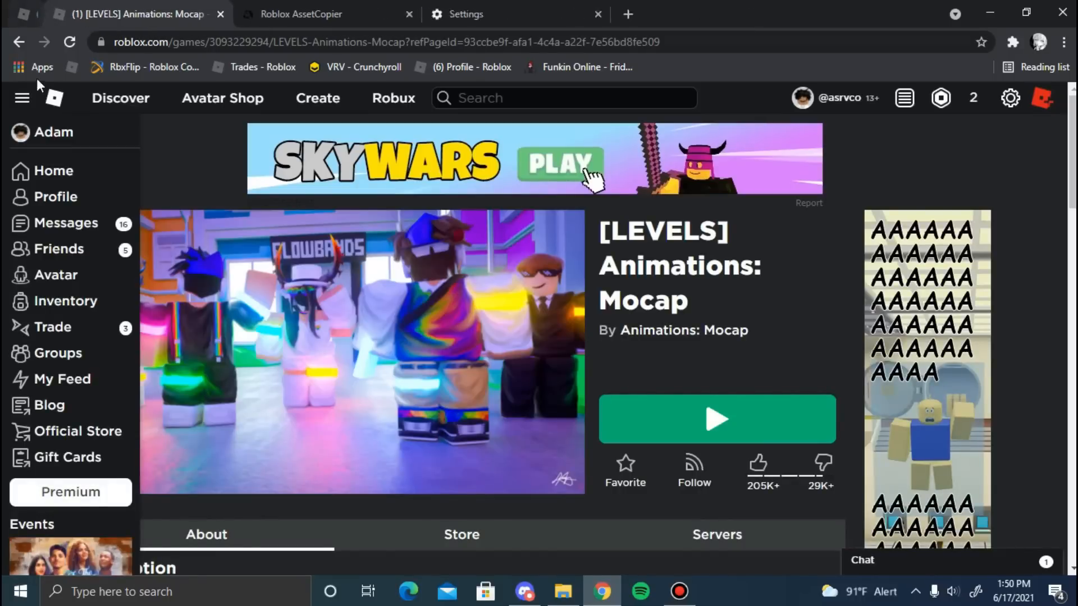
click(22, 98)
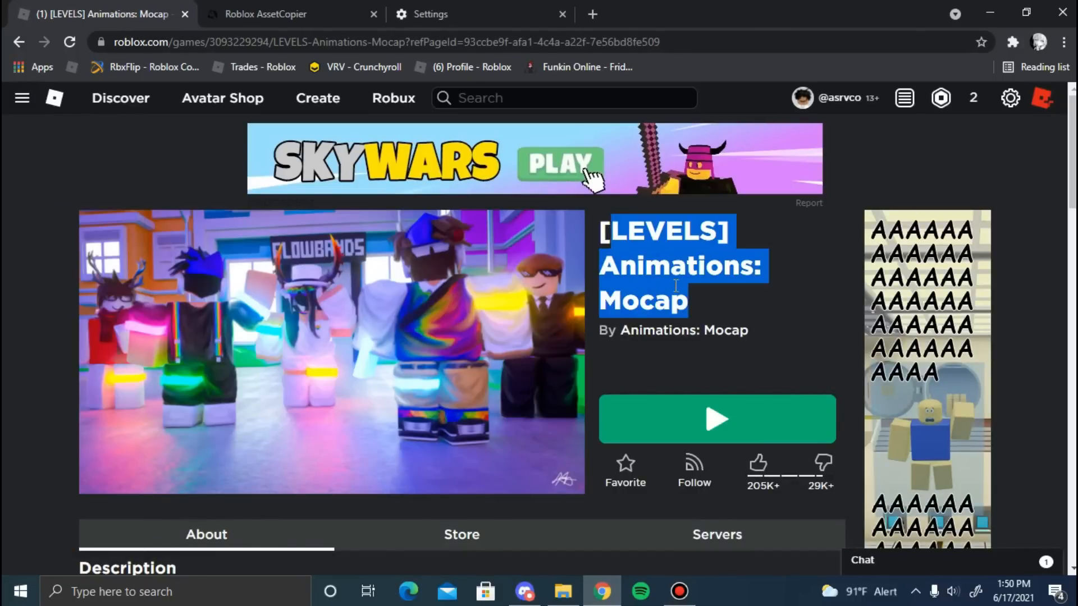
Download the AssetCopierExtension zip from the helper page and save it to Downloads.
click(265, 14)
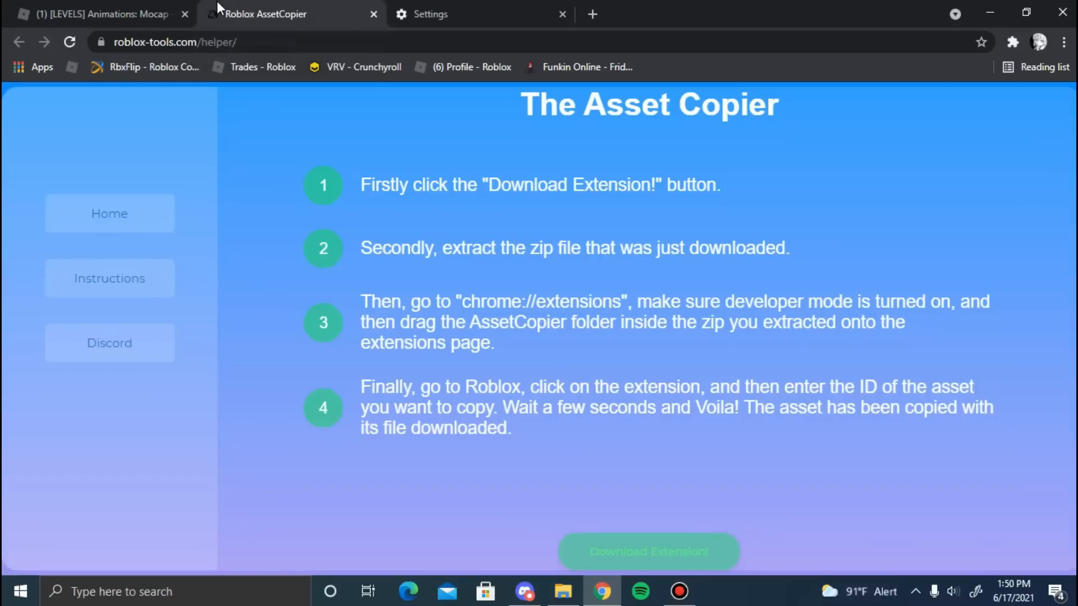
mouse_move(109, 58)
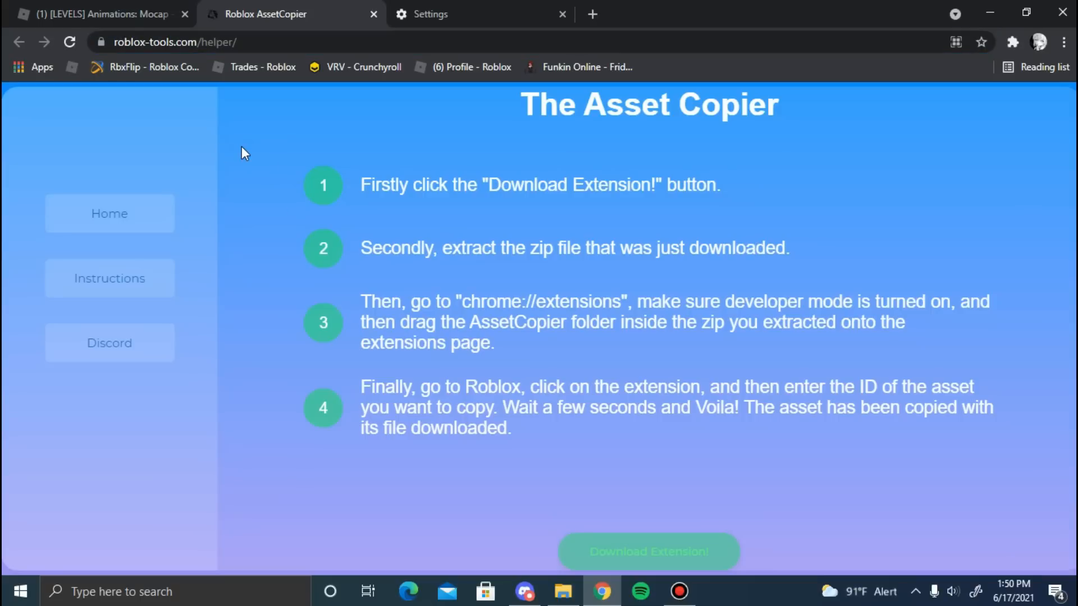
mouse_move(241, 150)
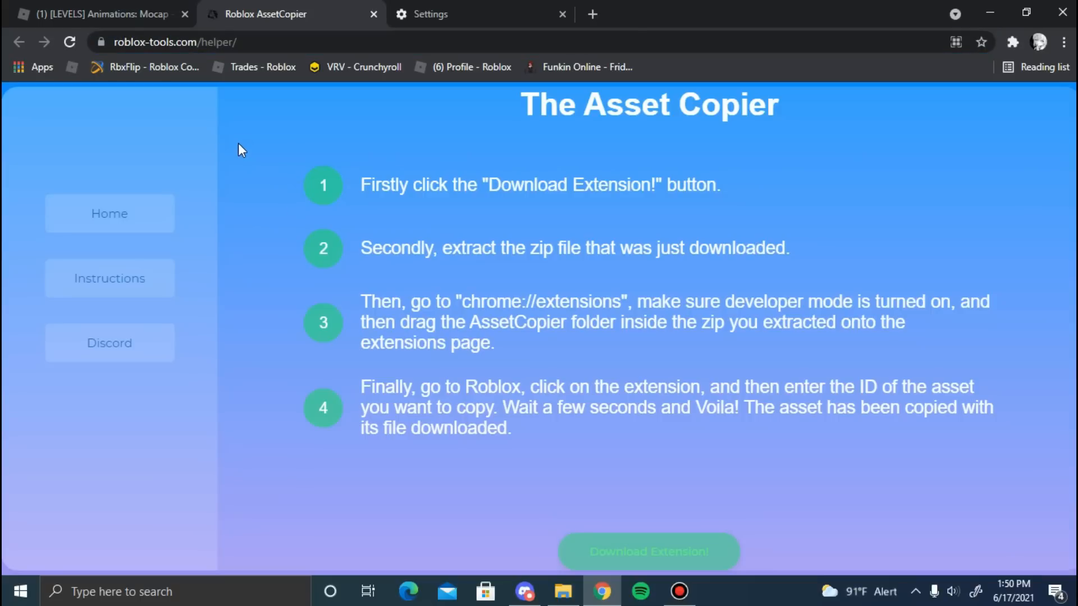
mouse_move(238, 107)
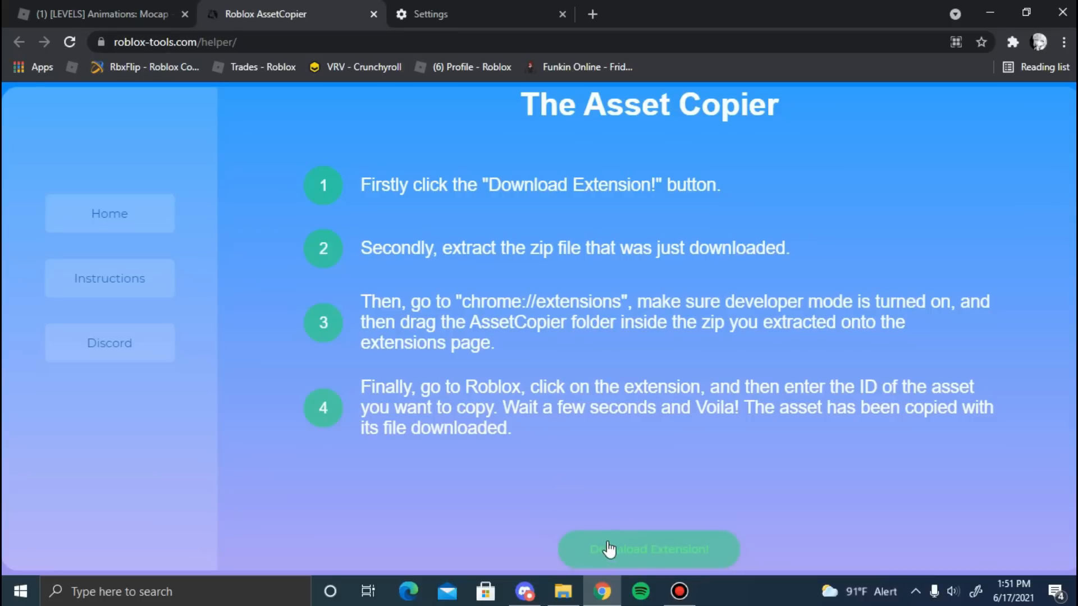
mouse_move(610, 575)
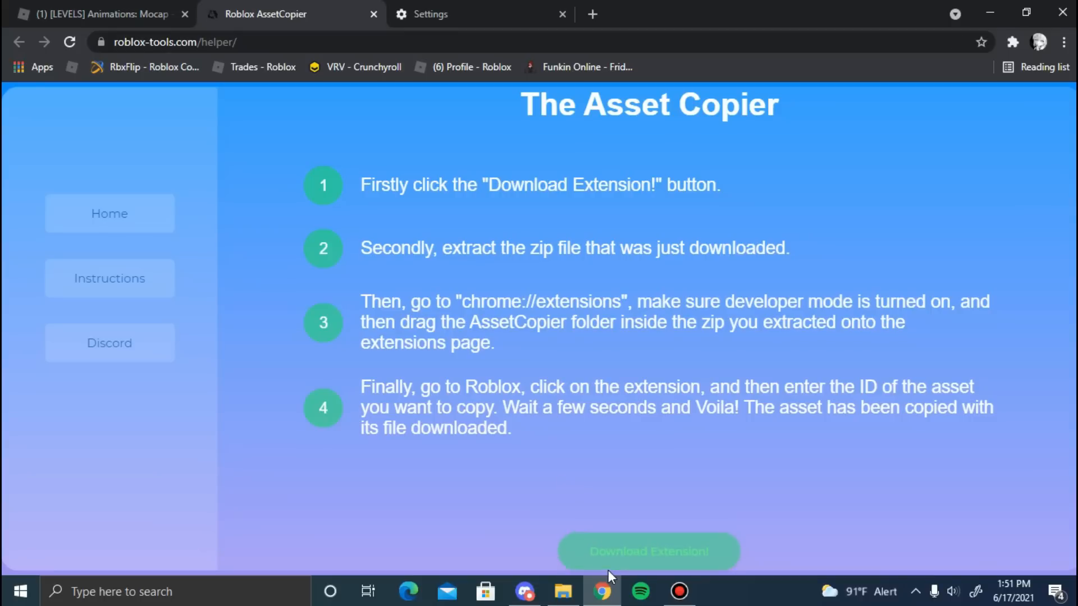
click(647, 551)
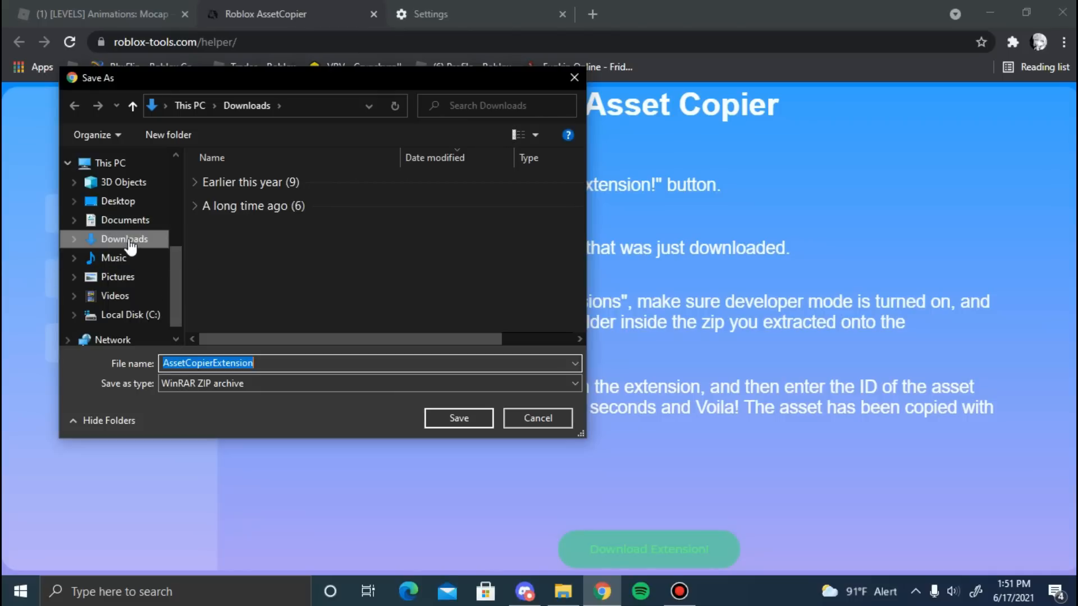
mouse_move(136, 256)
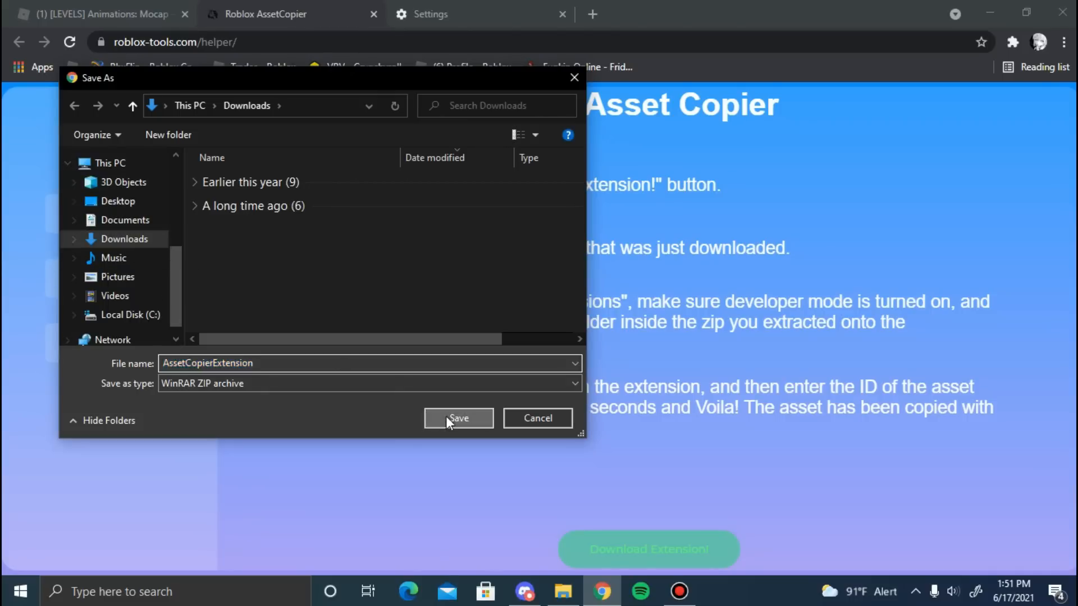
click(458, 417)
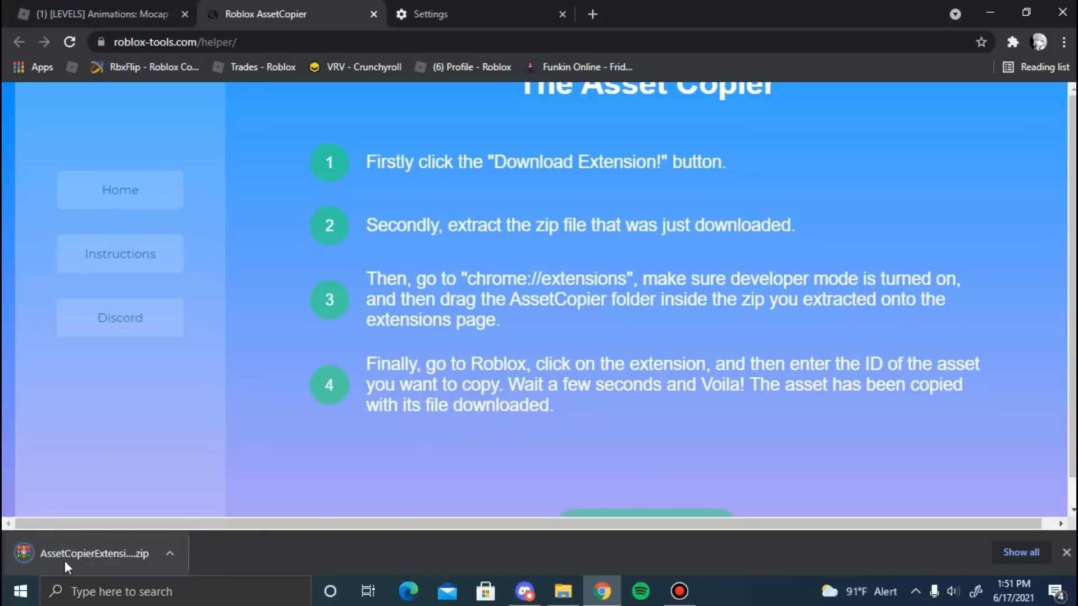
click(782, 14)
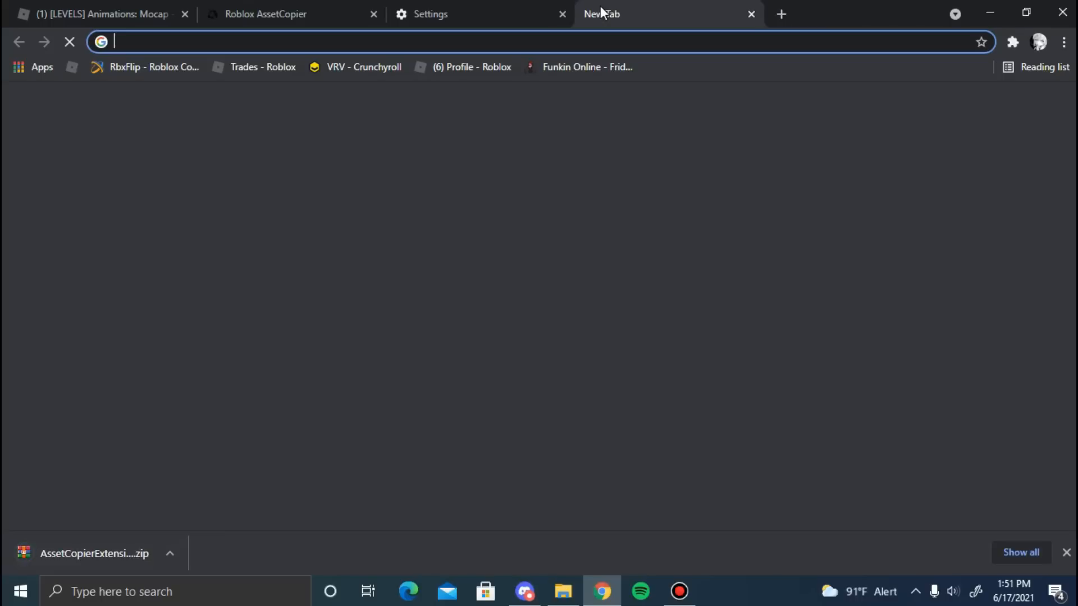
text(winrar&pws=0&gl=us&gws_rd=cr)
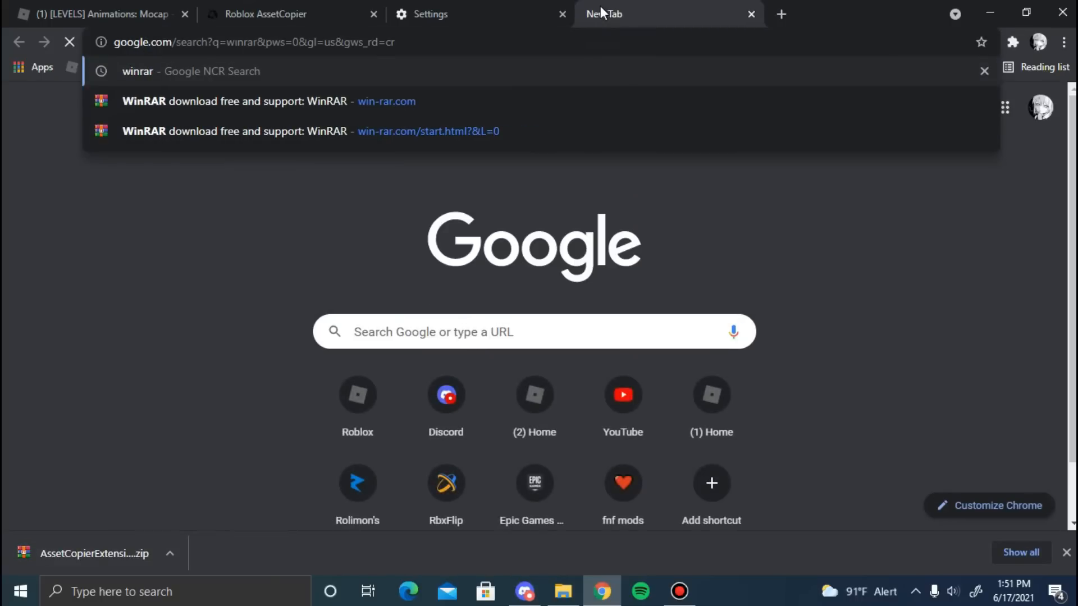
click(191, 71)
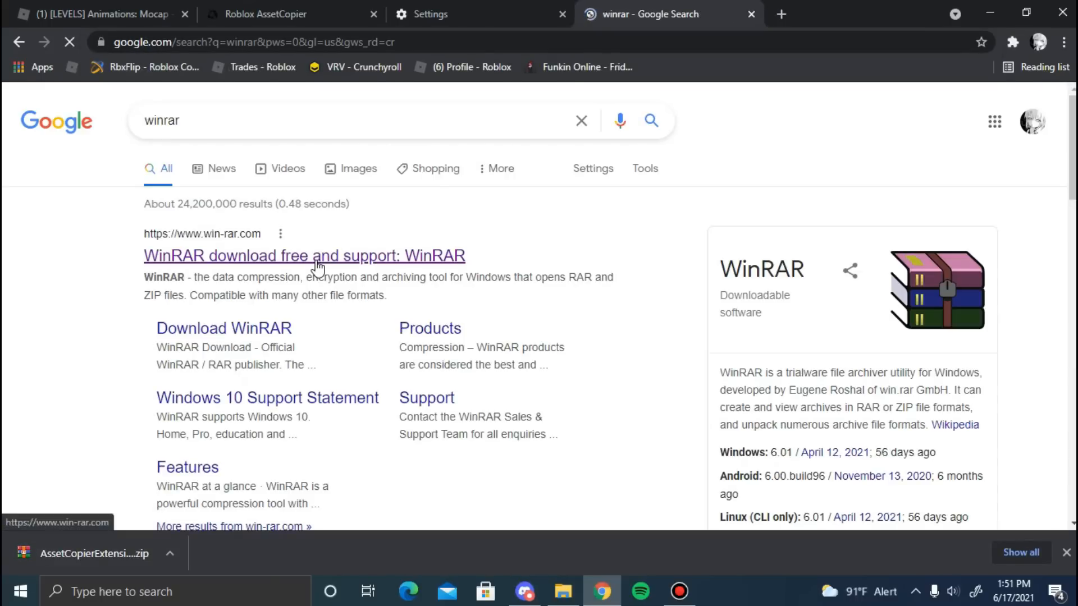
click(305, 256)
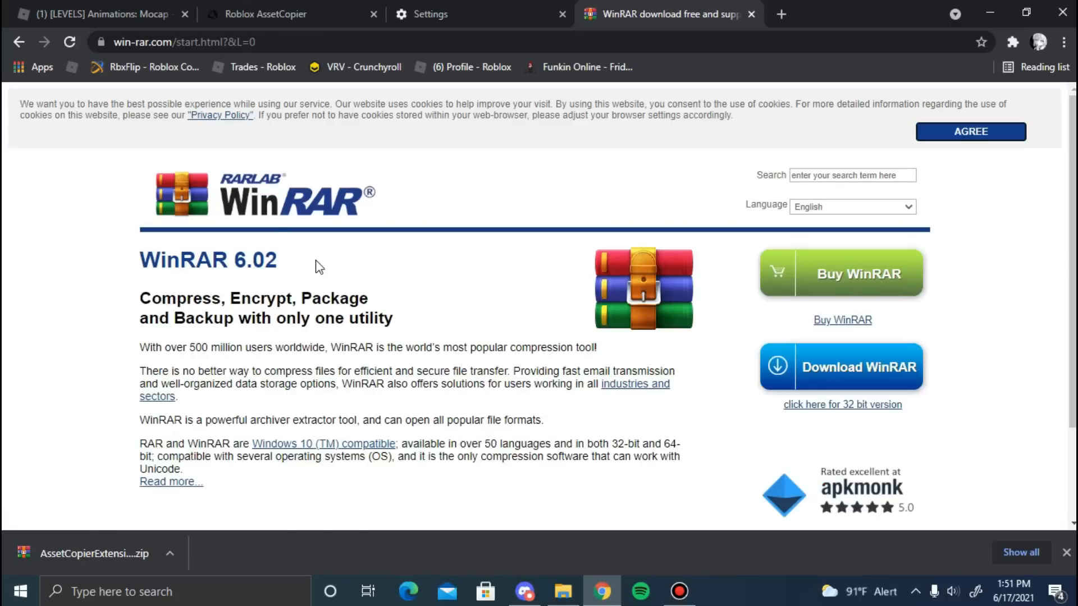
mouse_move(621, 387)
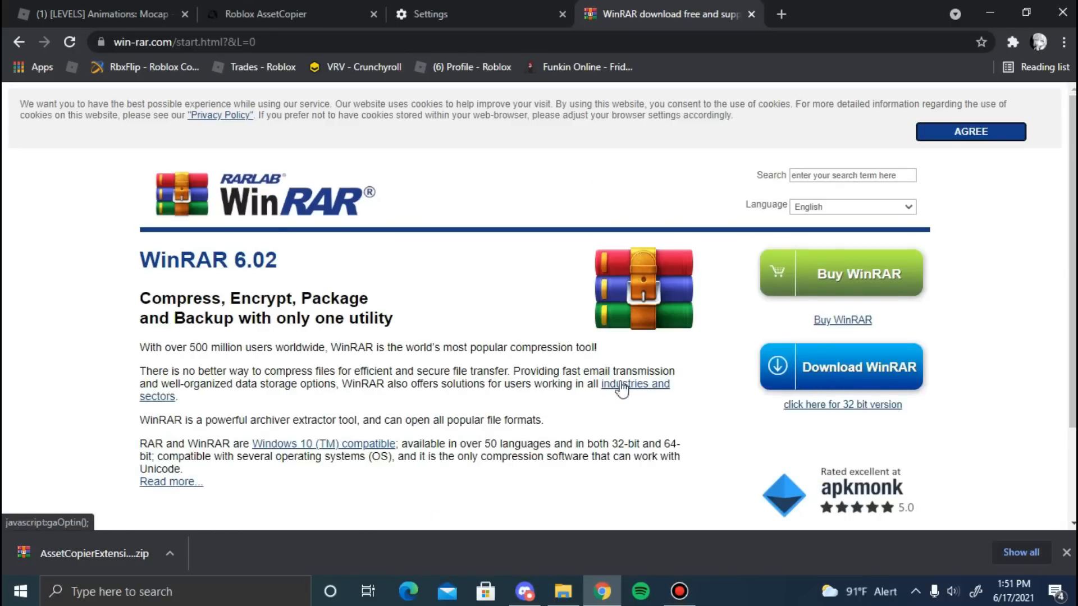
scroll(down, 3)
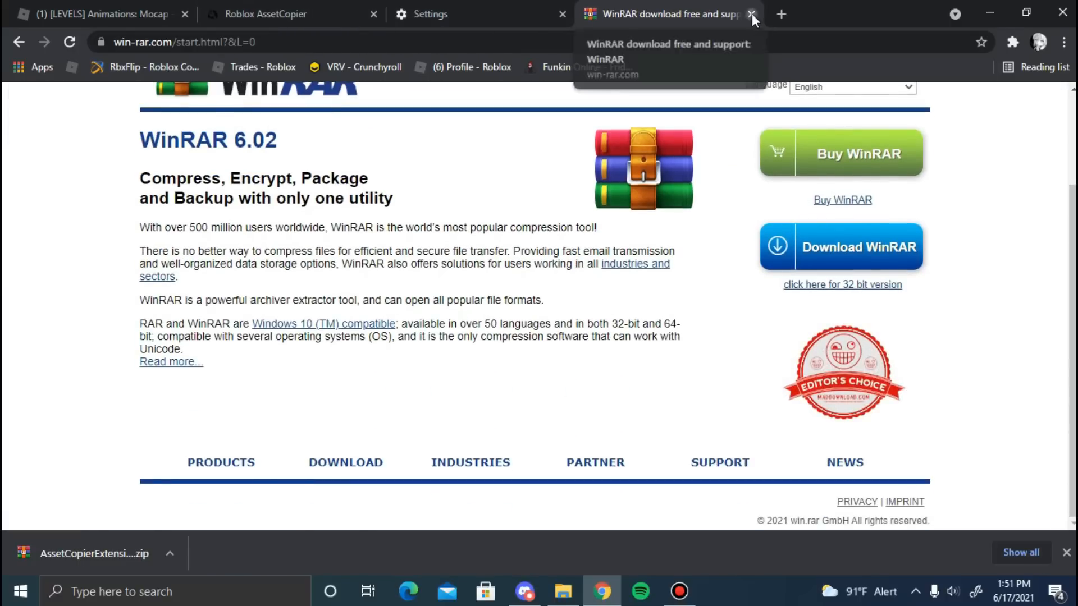
click(751, 14)
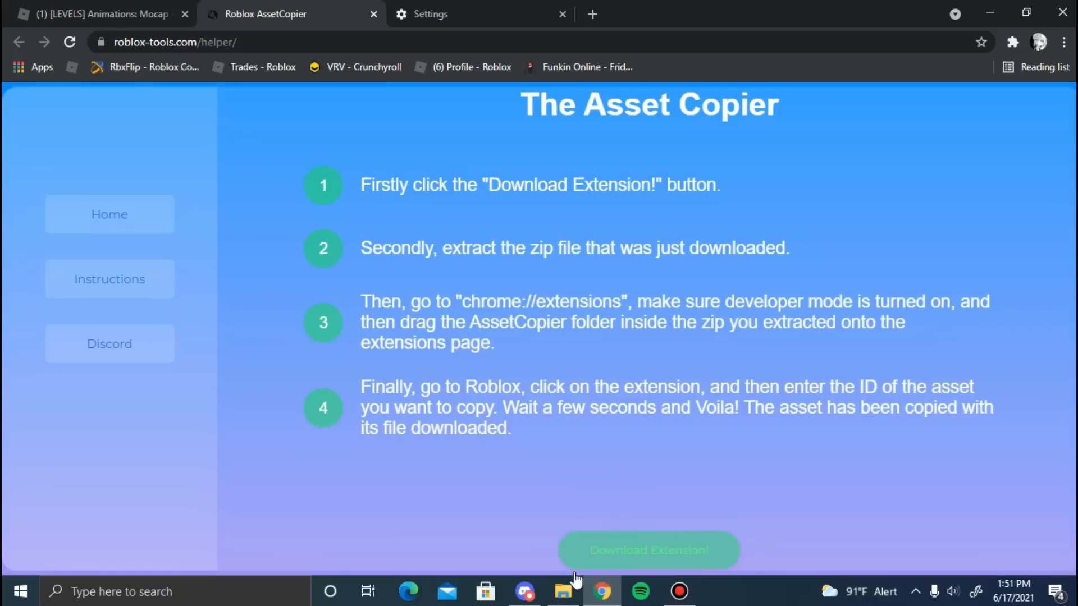
Extract the AssetCopierExtension zip archive into the Downloads folder.
click(562, 591)
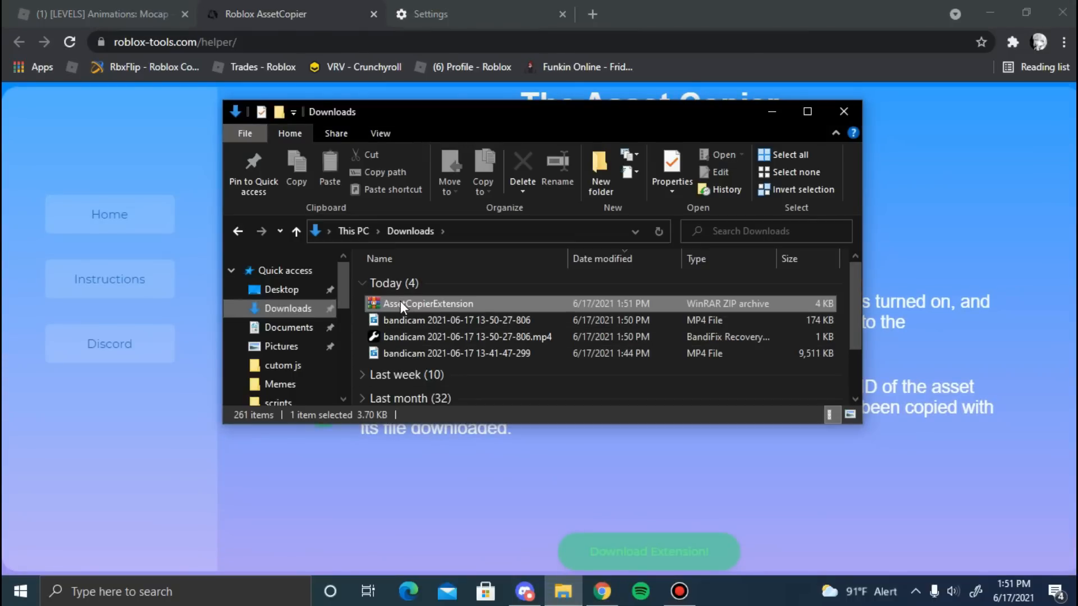
click(427, 303)
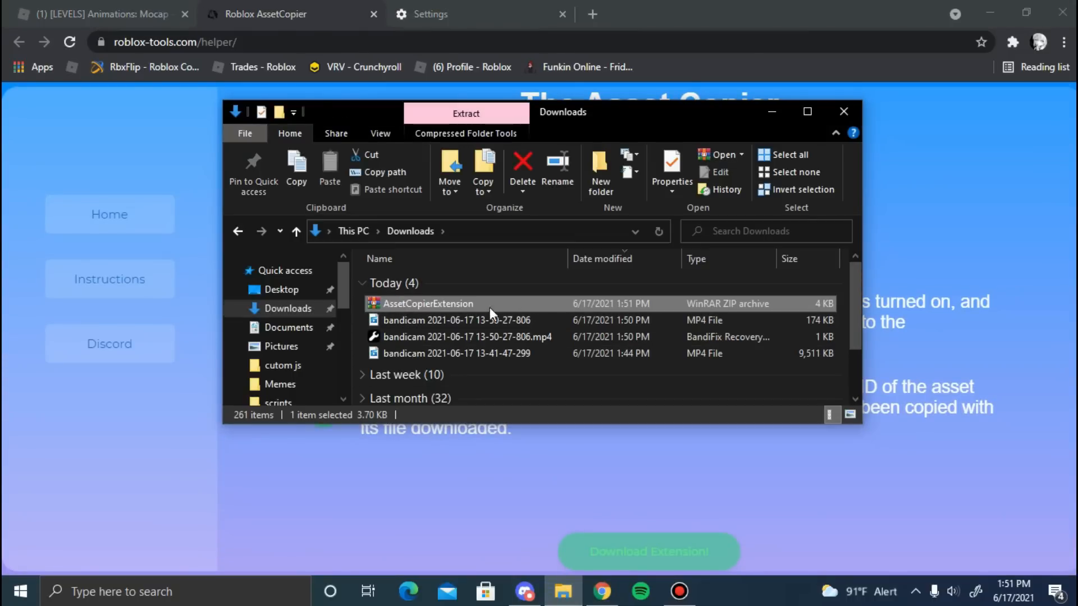
mouse_move(408, 309)
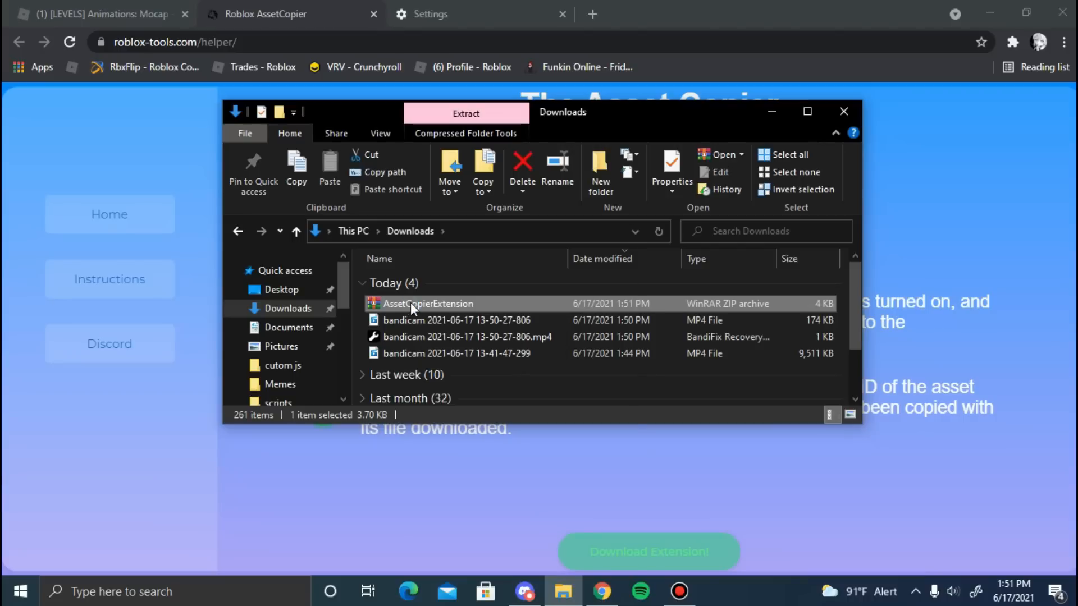
right_click(426, 303)
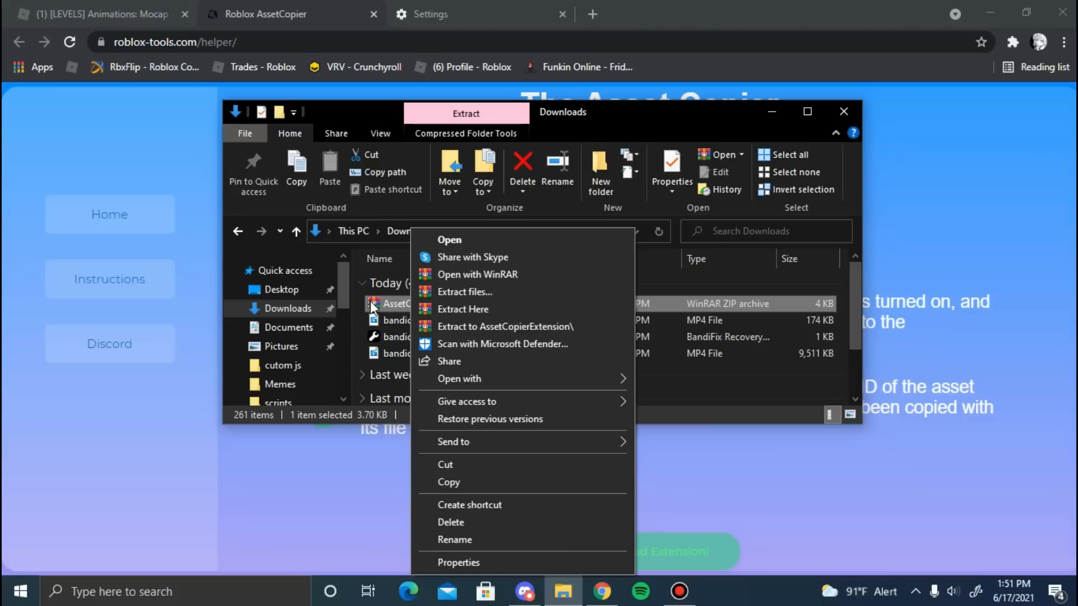
mouse_move(474, 292)
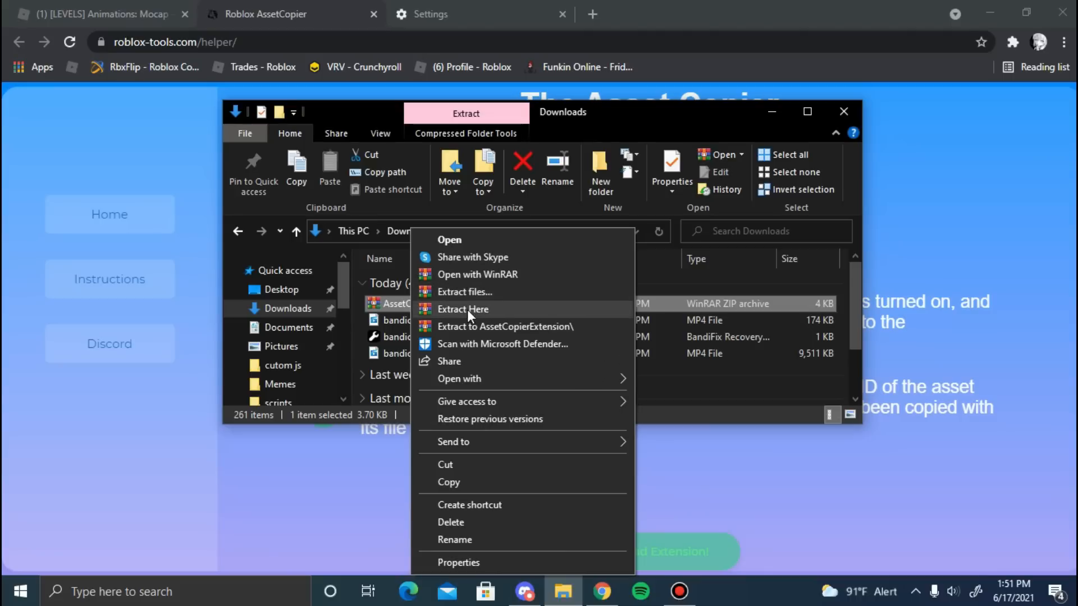
click(462, 309)
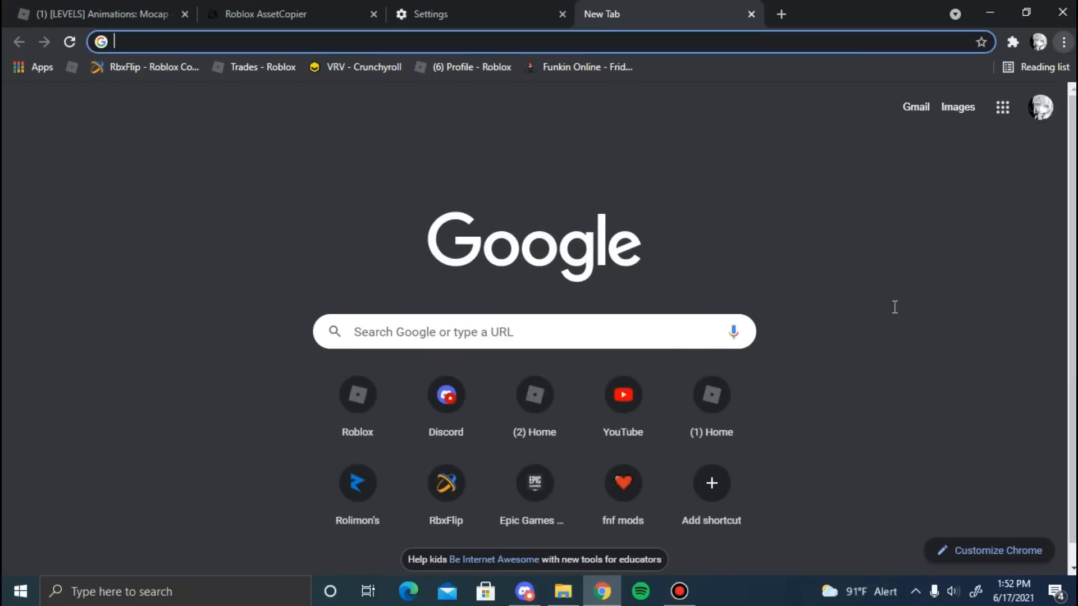
Reach chrome://extensions from Settings, drop the duplicate tab, and switch on Developer mode.
click(427, 13)
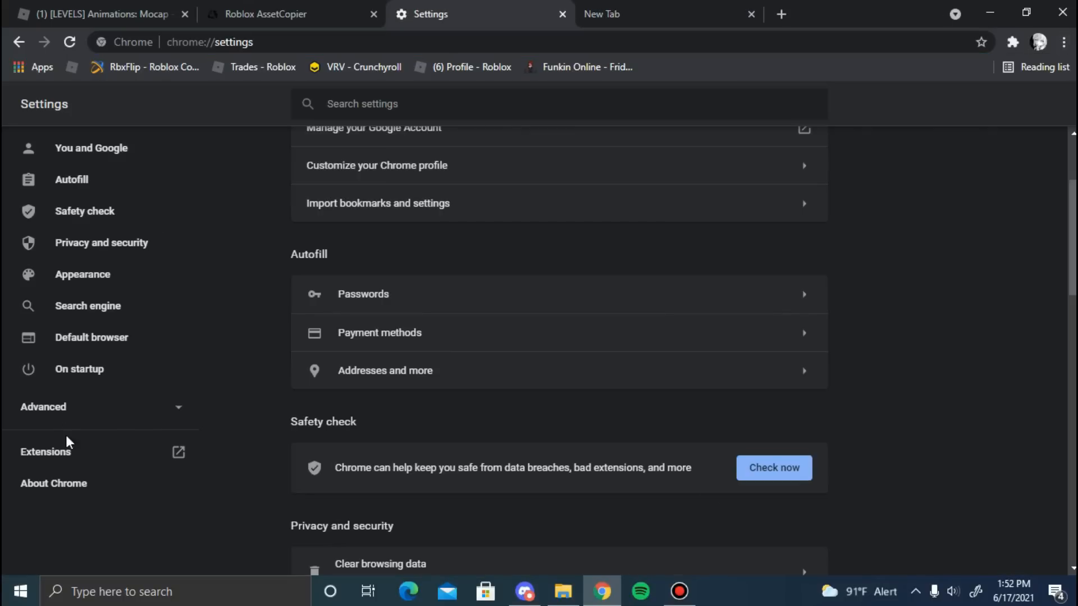
click(45, 451)
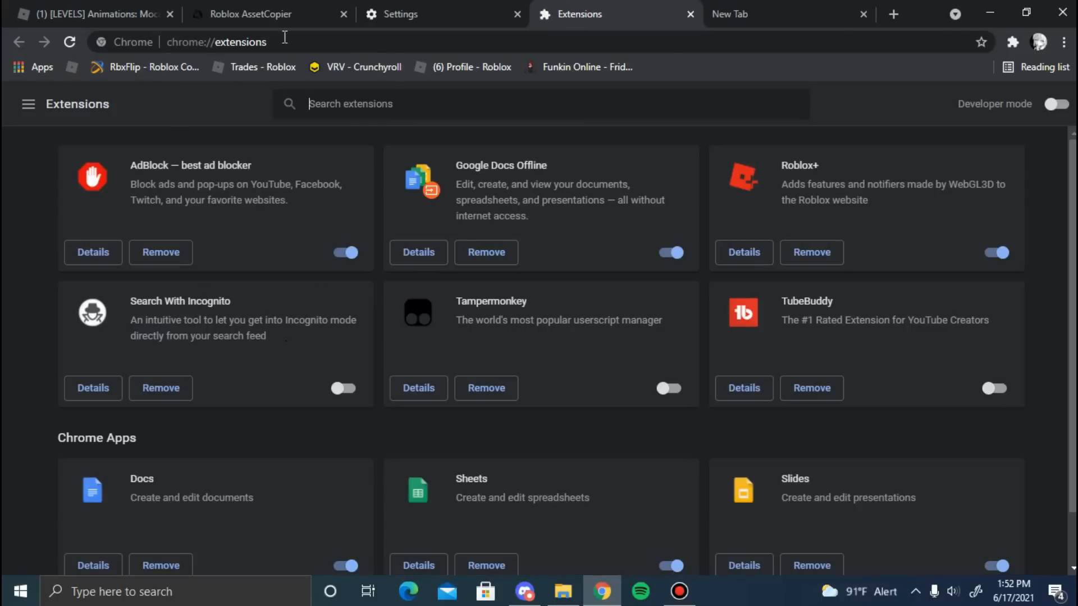
right_click(215, 41)
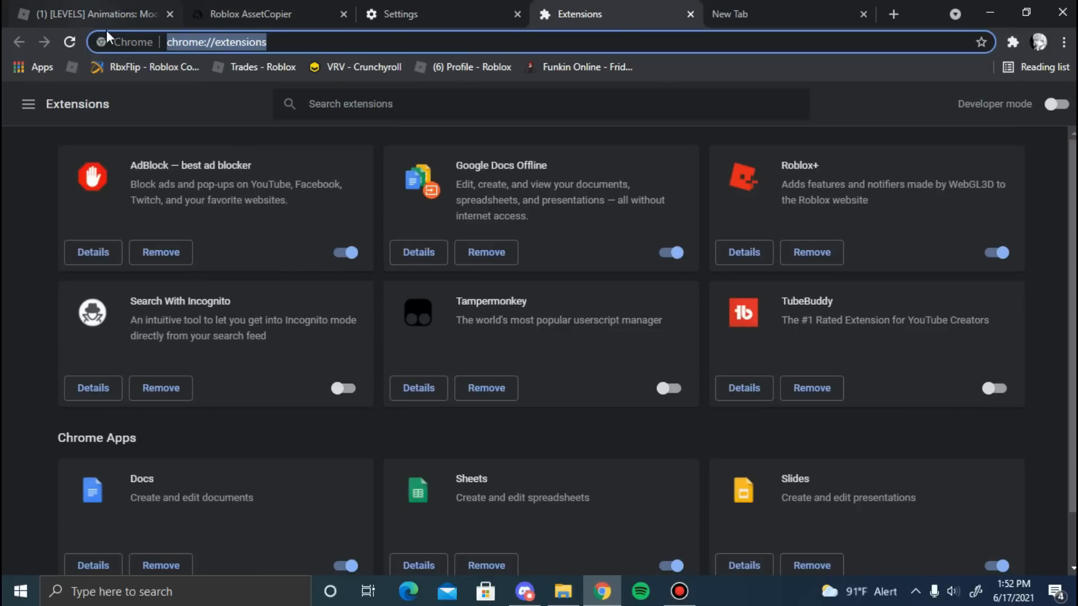
click(788, 14)
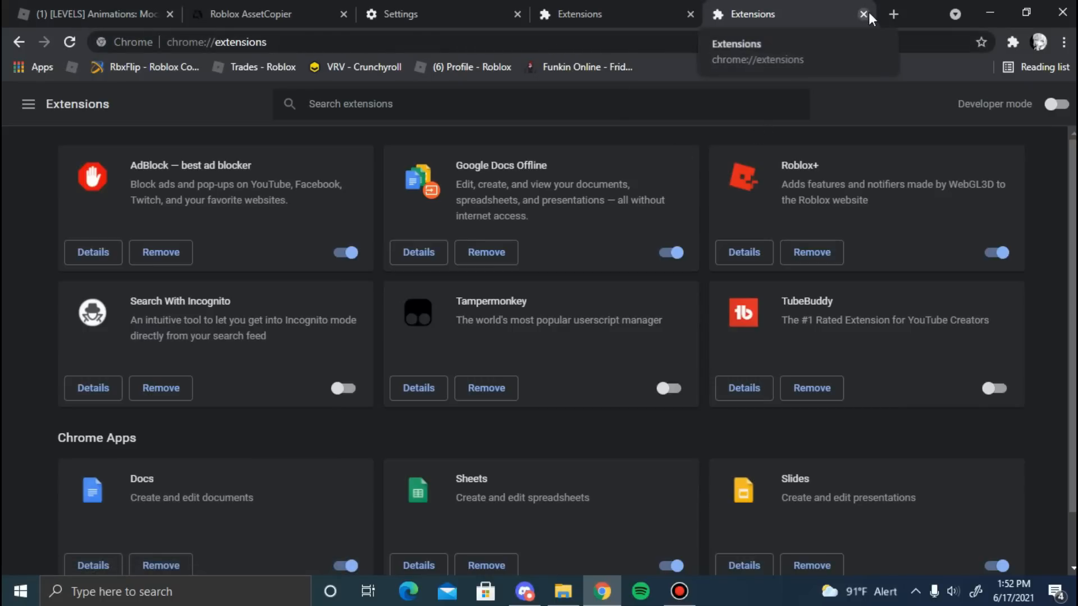
click(864, 14)
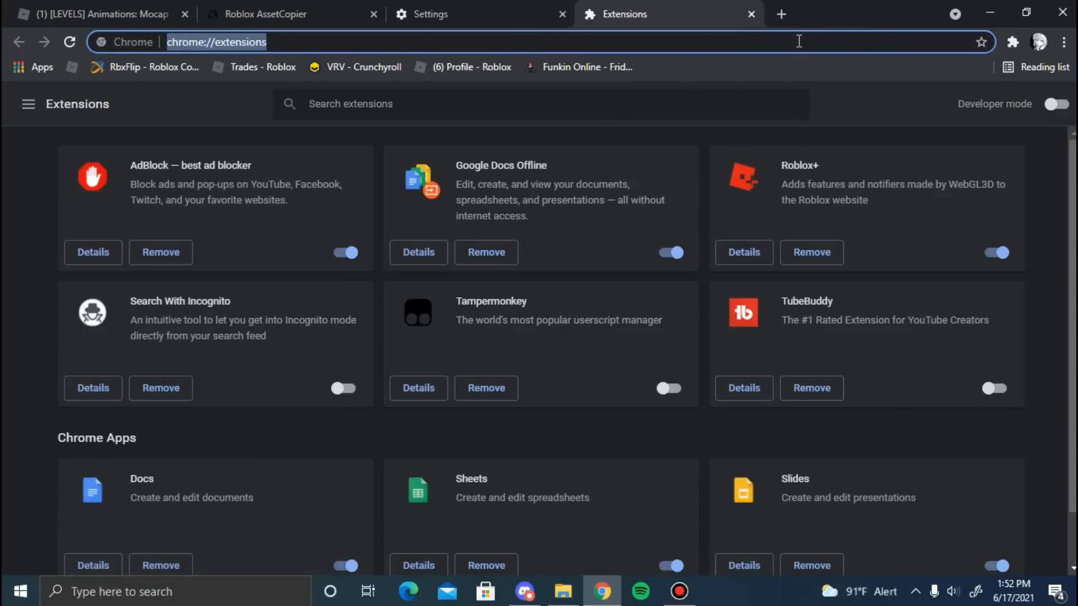
mouse_move(611, 149)
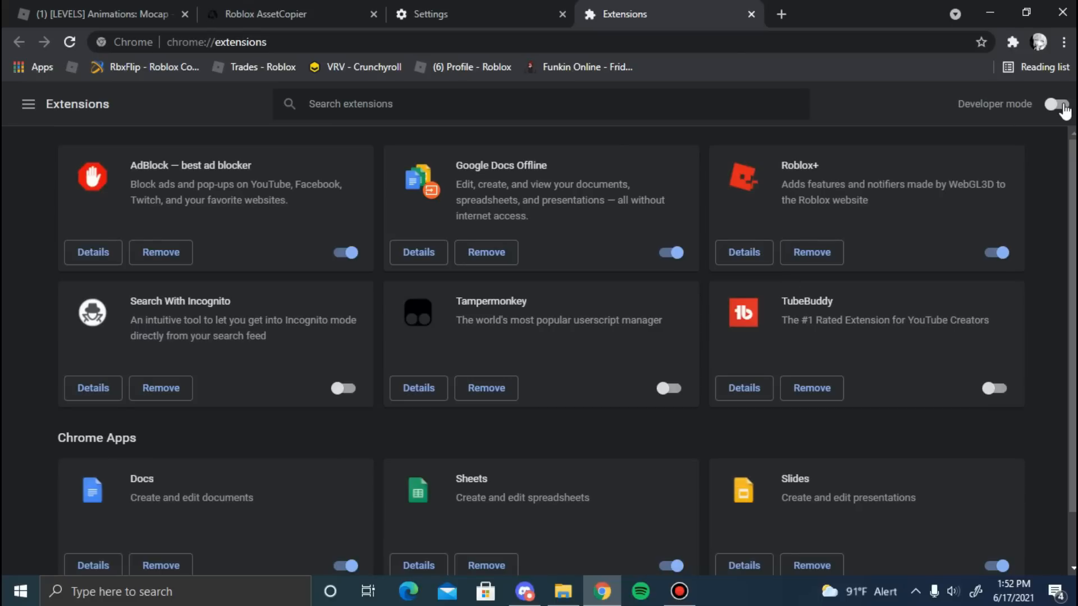
click(1056, 103)
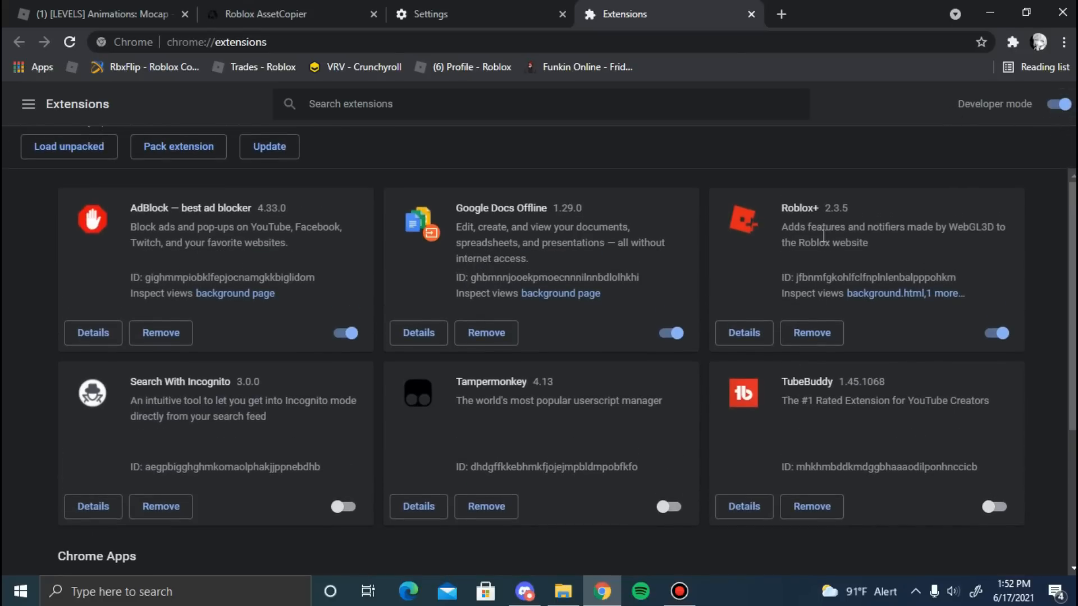
Load the extracted AssetCopier folder from Downloads as an unpacked extension.
click(562, 591)
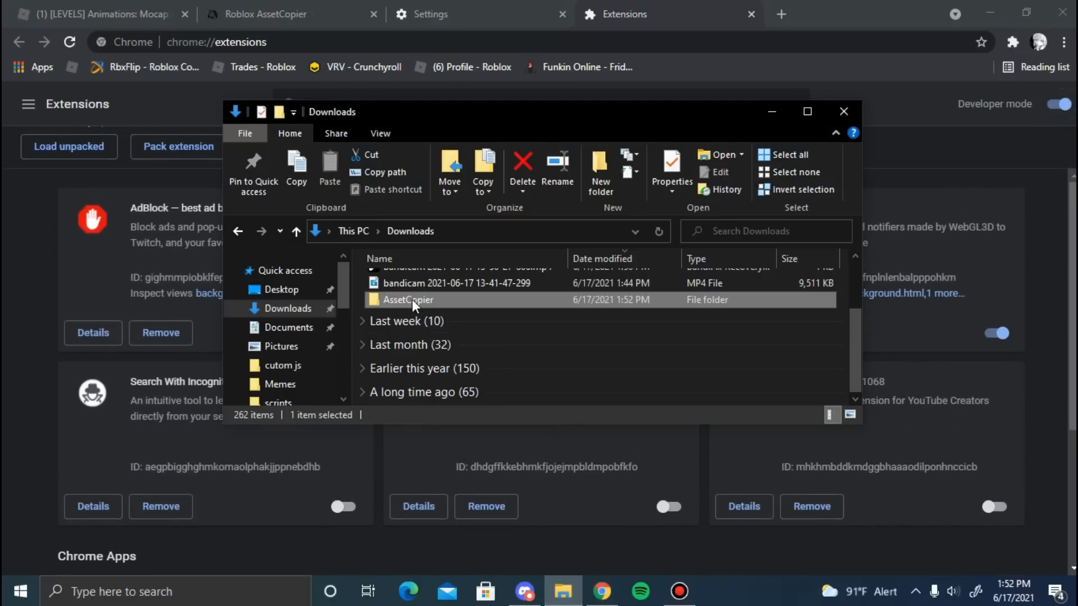
click(844, 112)
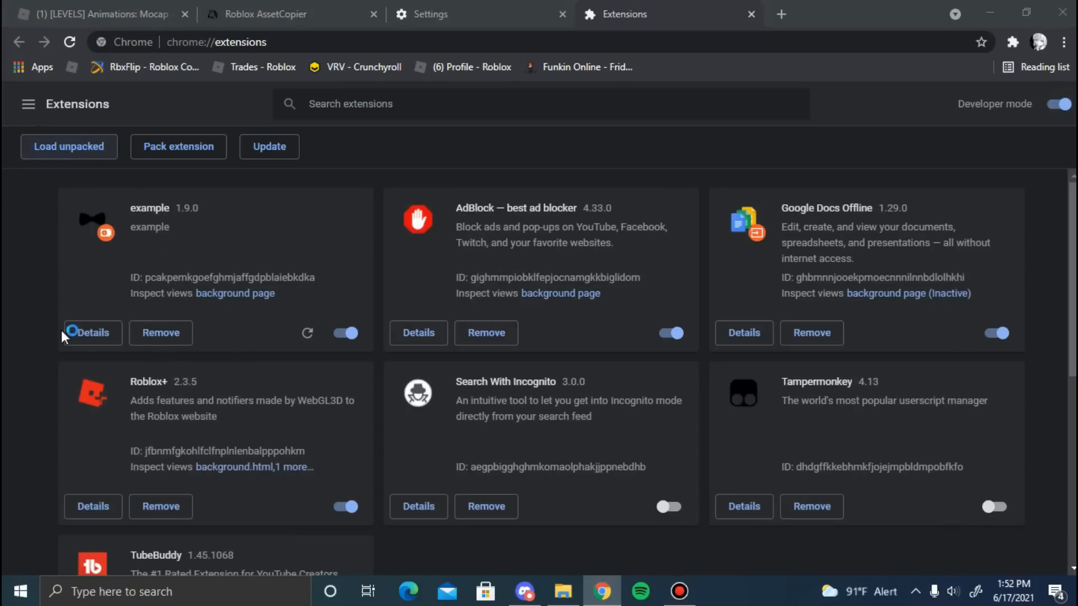
click(68, 146)
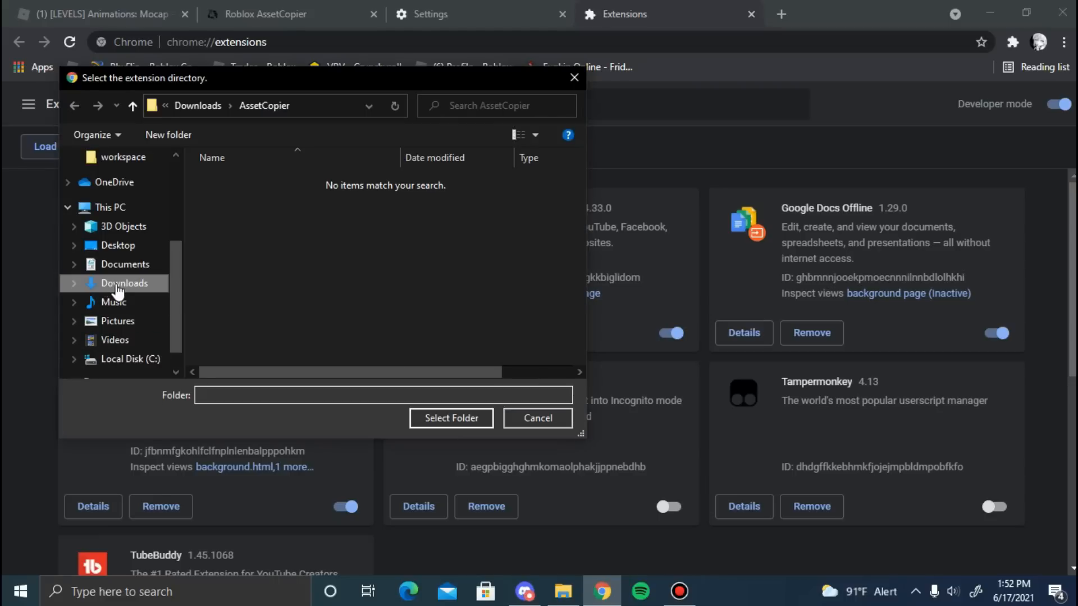
click(125, 283)
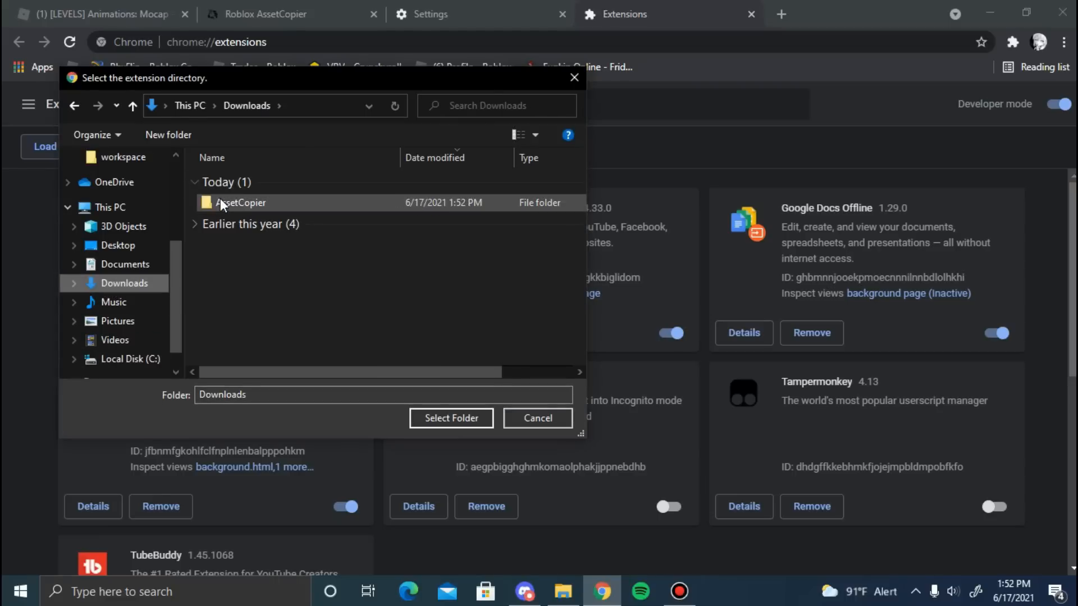
click(240, 202)
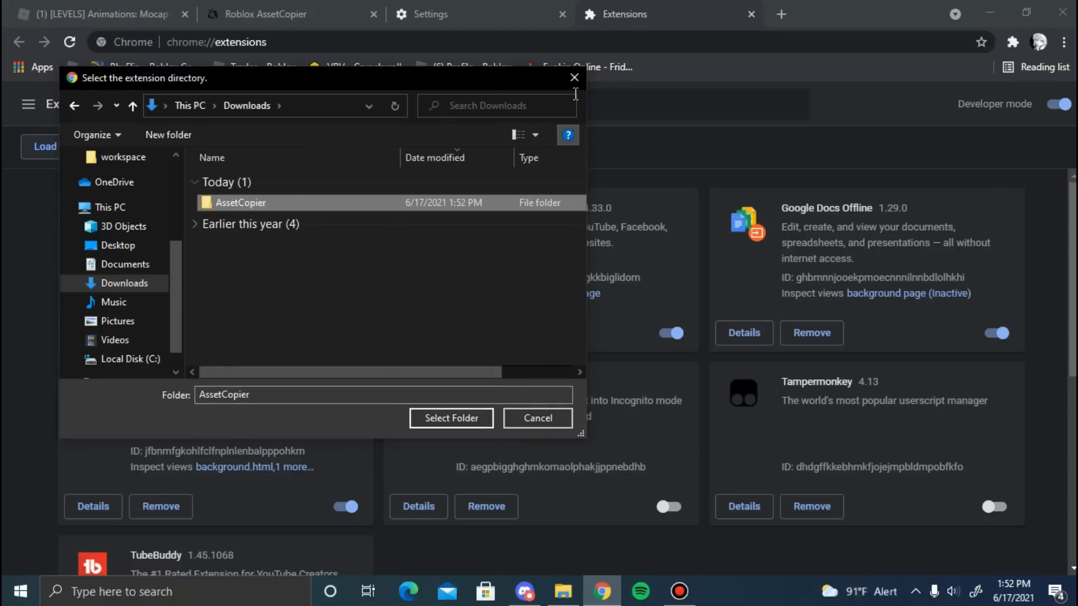
click(451, 418)
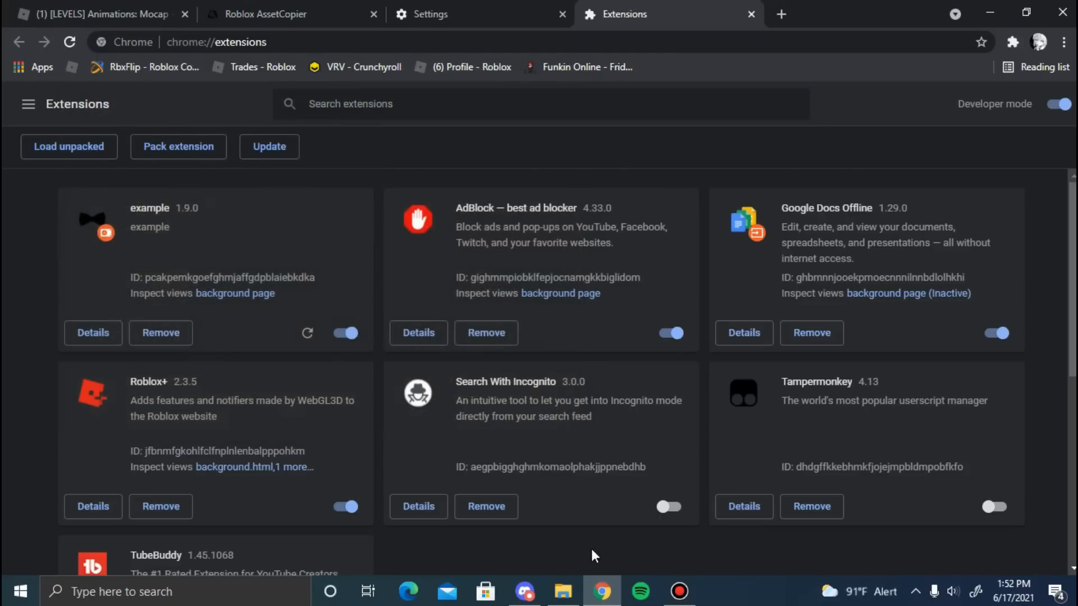
Put away the Downloads window and return to the Roblox game page.
click(562, 591)
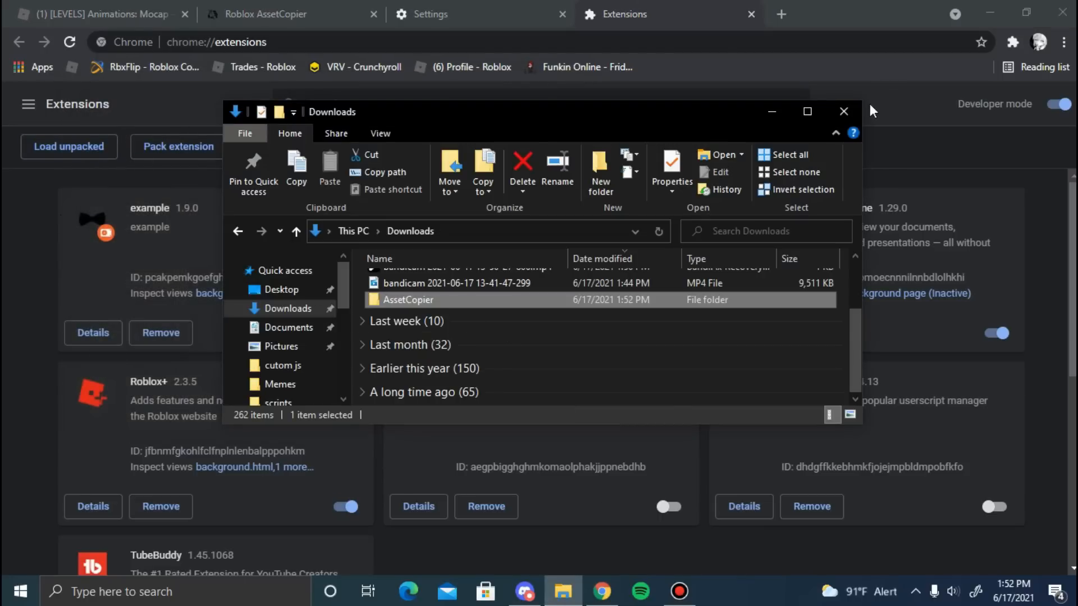
click(843, 112)
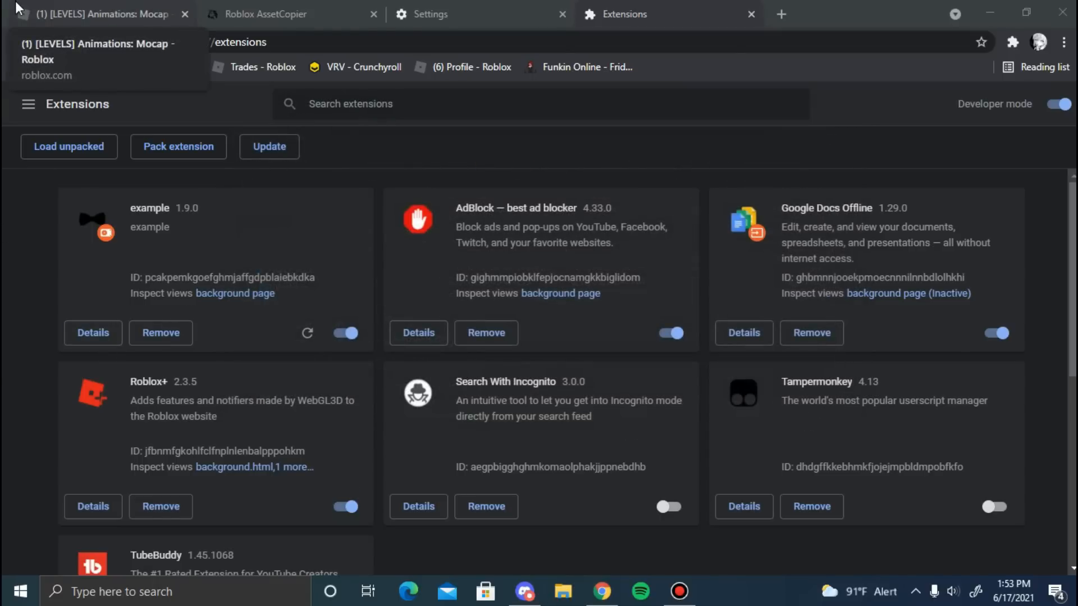
click(96, 13)
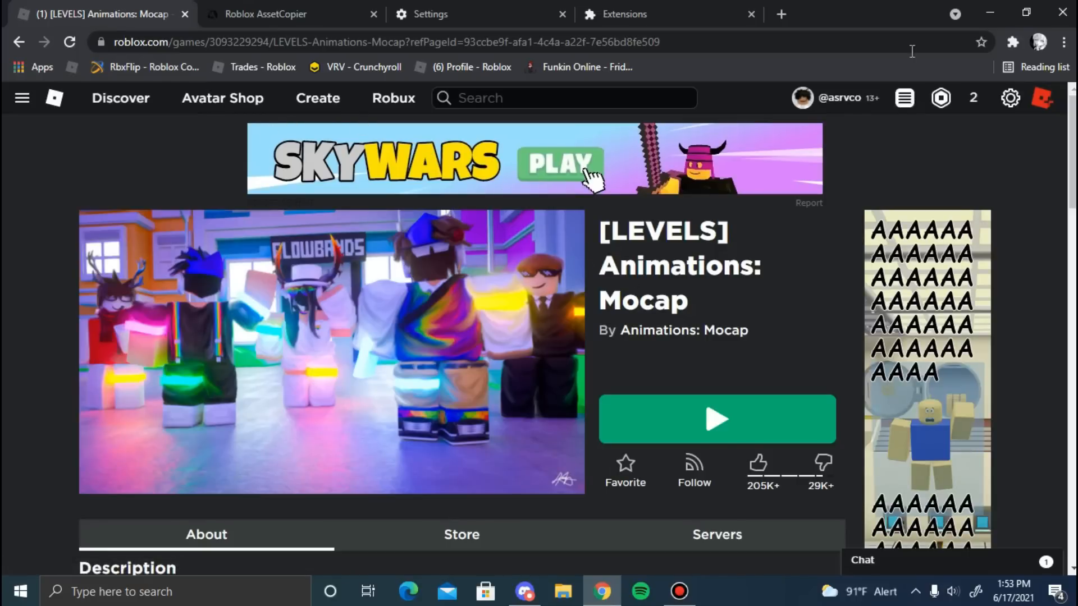
Run the example extension on the game page, copying the map into _LEVELS_Animations_Mocap.rbxl in Roblox Studio.
click(1011, 42)
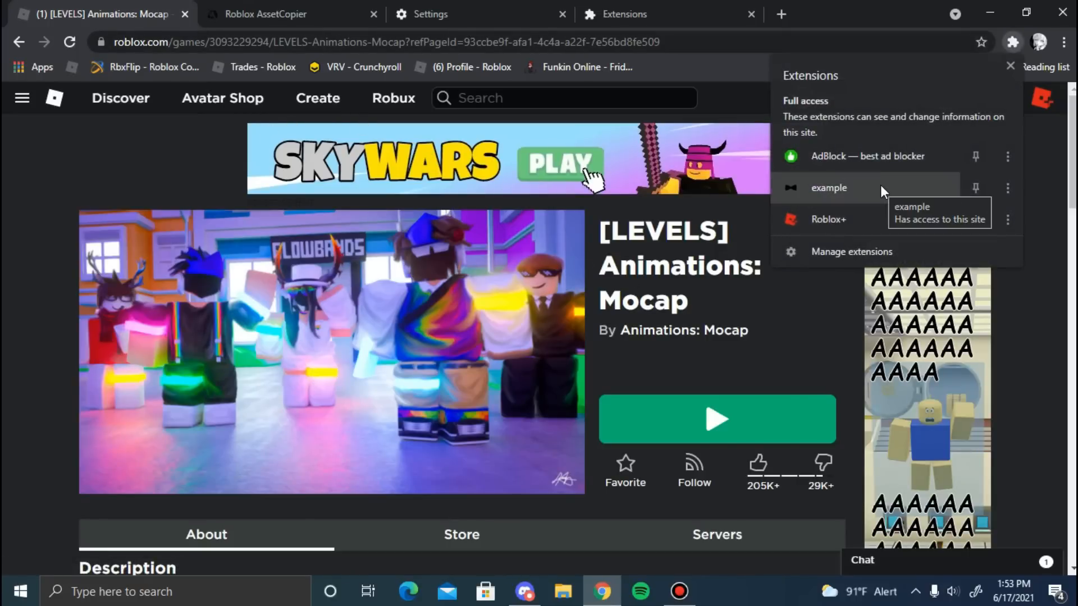
click(883, 192)
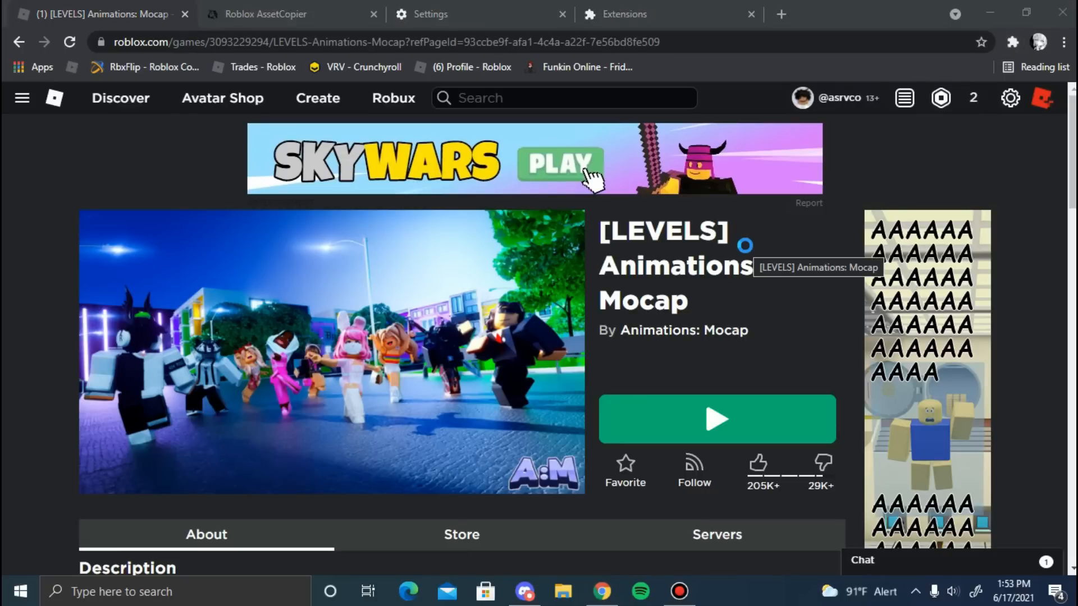
click(715, 418)
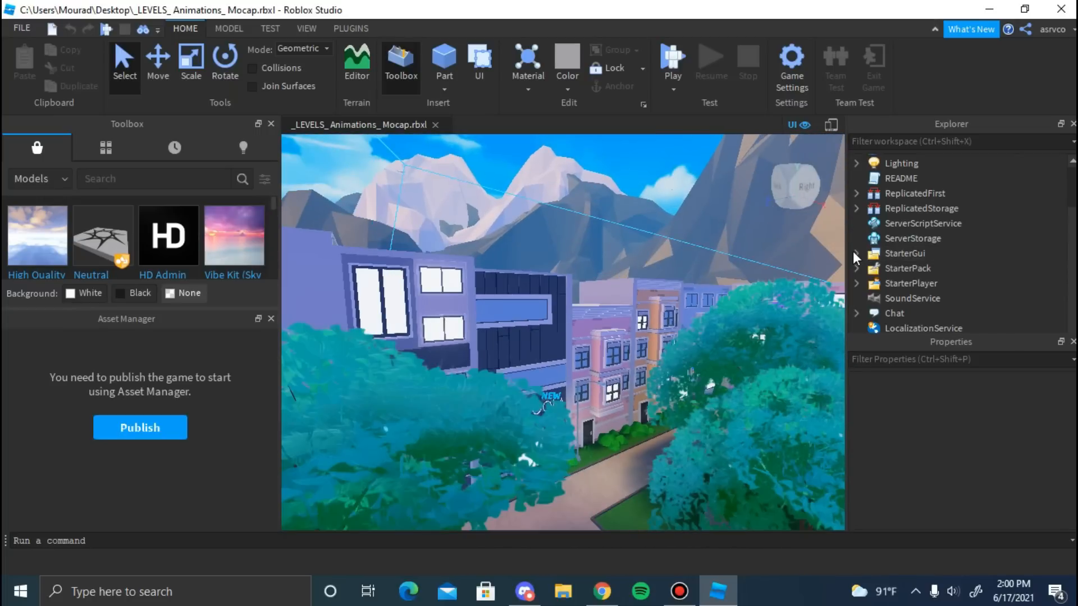
click(857, 253)
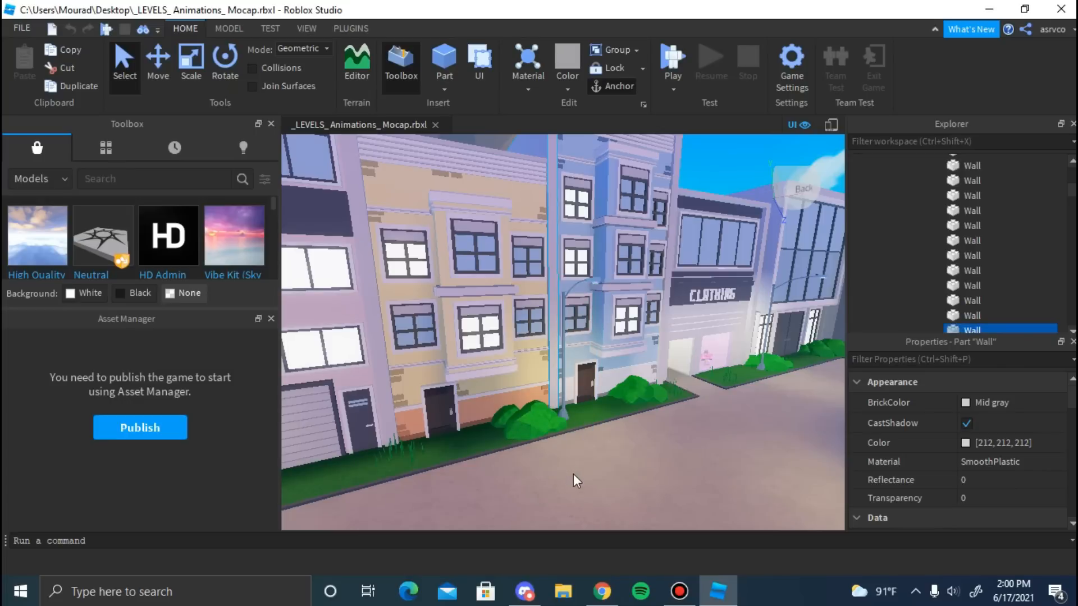
mouse_move(689, 561)
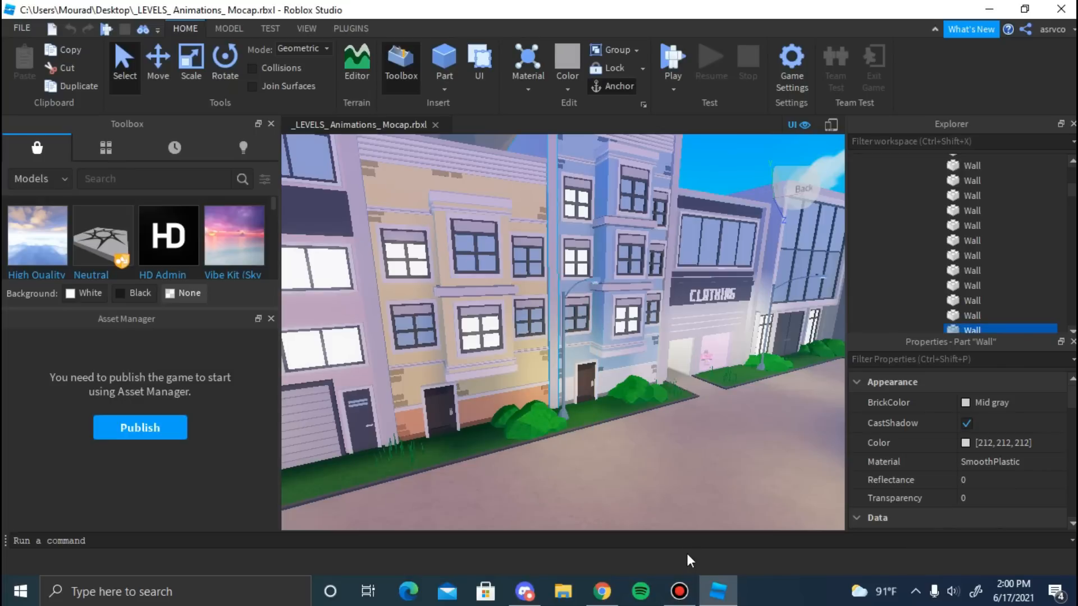
mouse_move(680, 564)
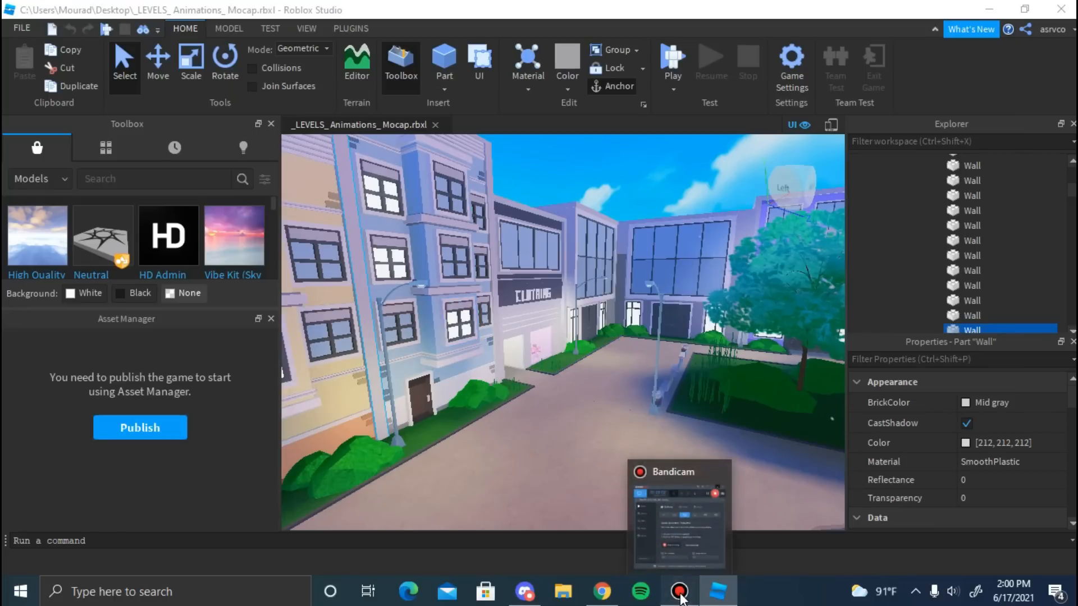
click(678, 591)
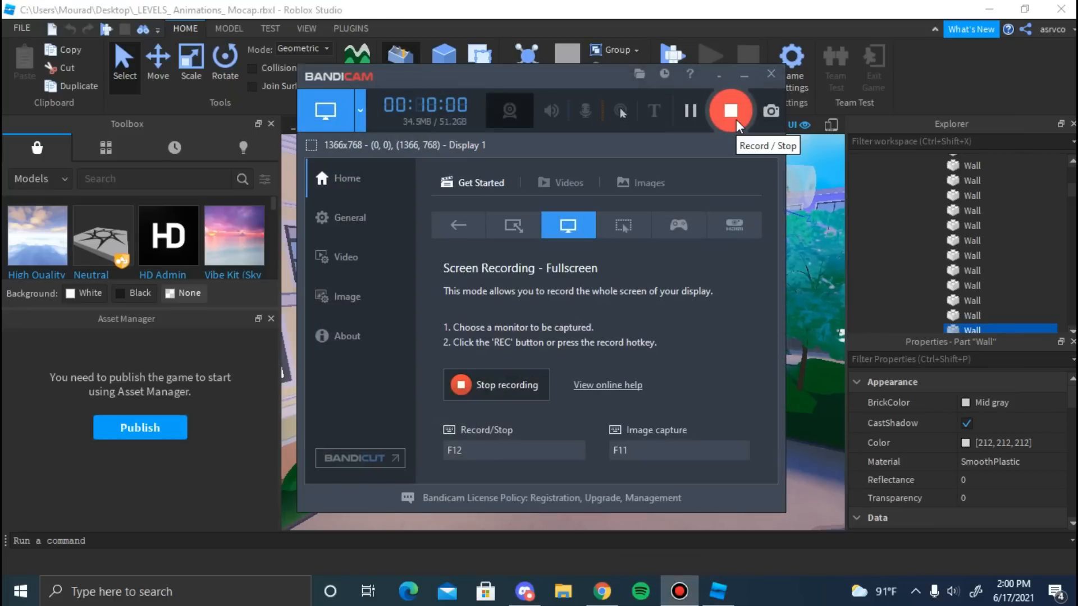